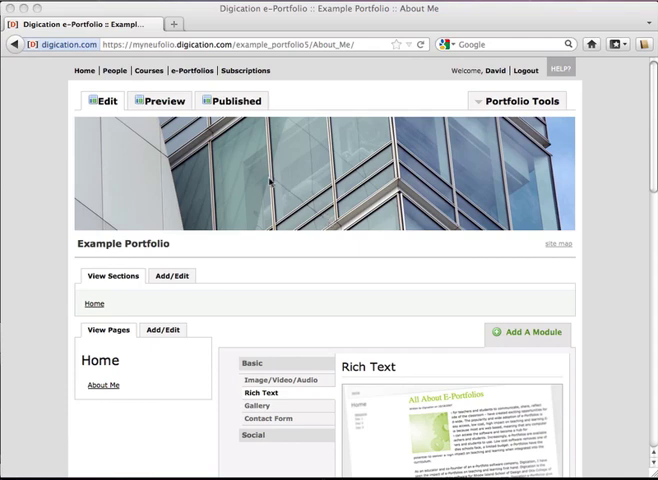
mouse_move(165, 100)
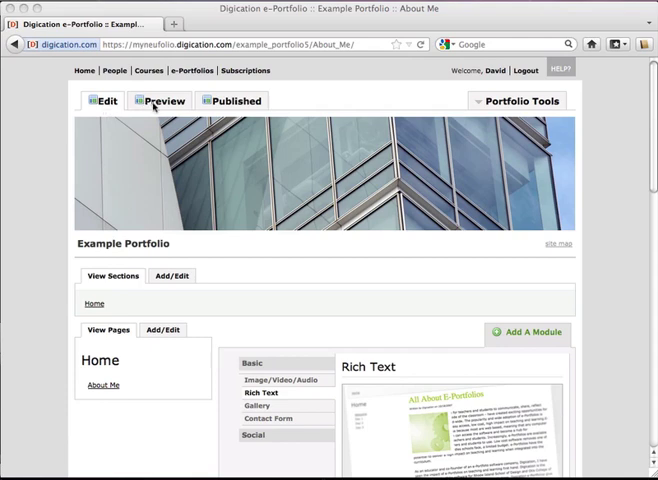
mouse_move(152, 108)
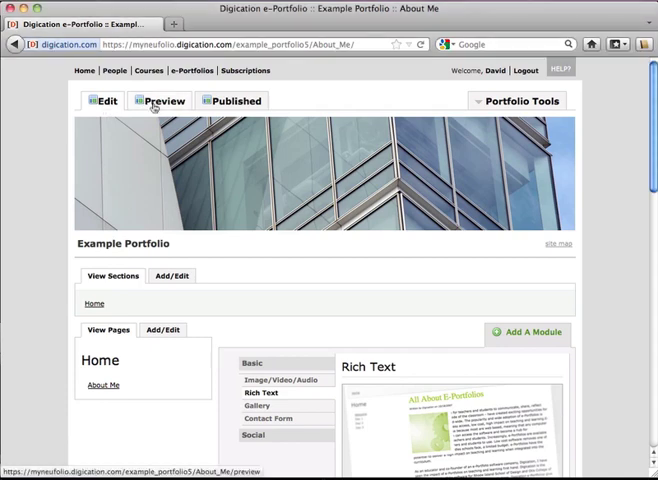
View the empty About Me page first in Preview, then as its Published version.
click(166, 100)
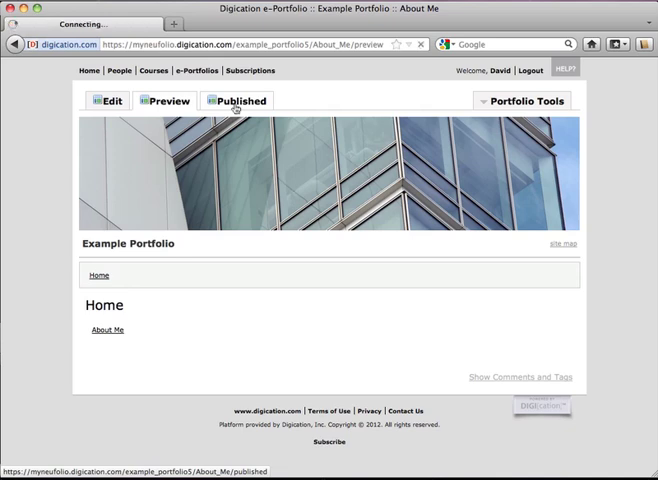
click(240, 99)
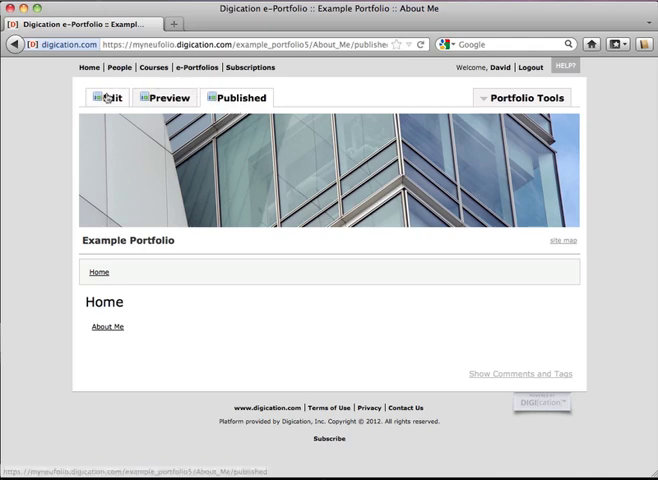
Back in Edit mode, compare Image/Video/Audio, Rich Text, Gallery and Contact Form module descriptions, ending on Rich Text.
click(105, 98)
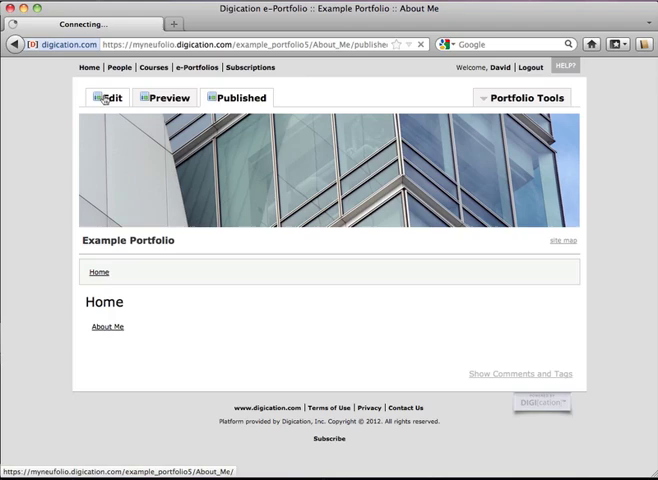
click(105, 102)
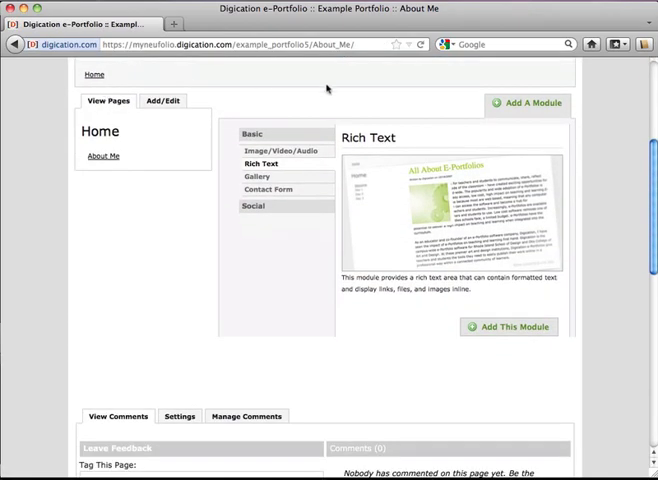
mouse_move(384, 172)
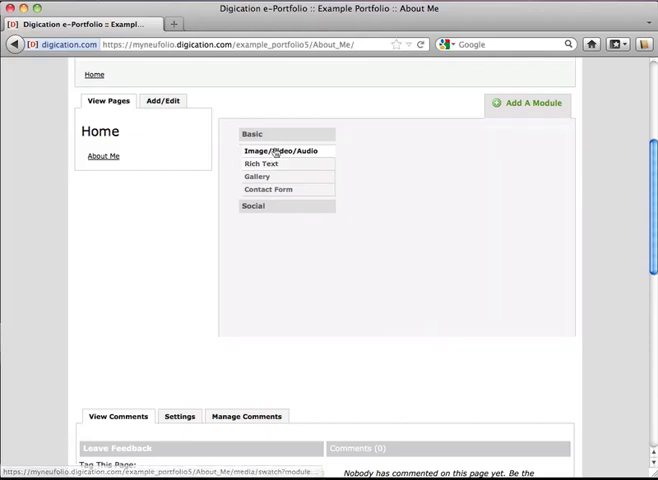
click(281, 150)
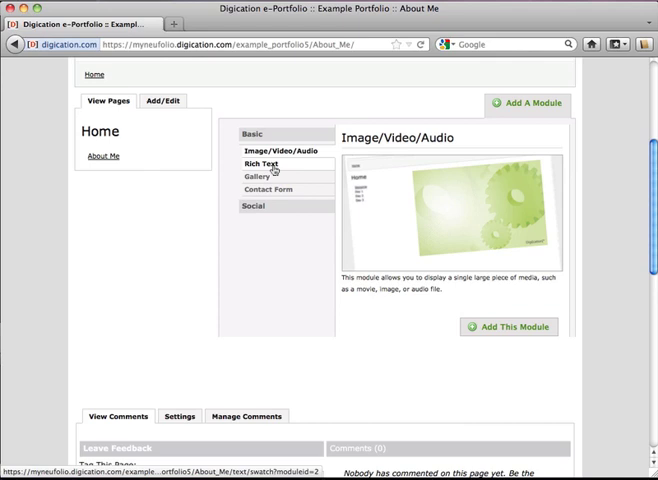
click(262, 164)
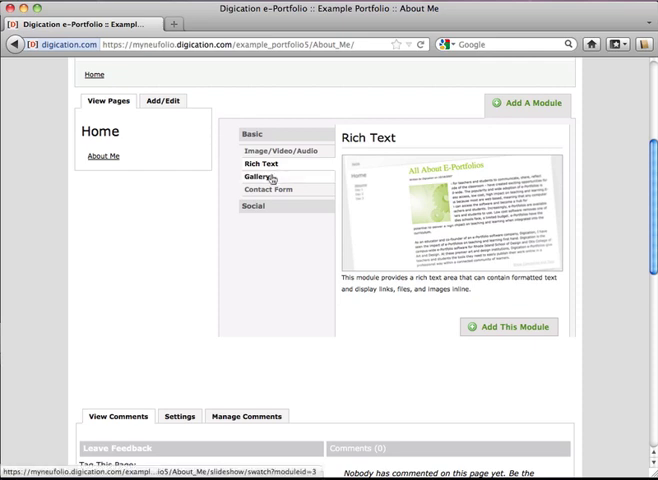
click(255, 177)
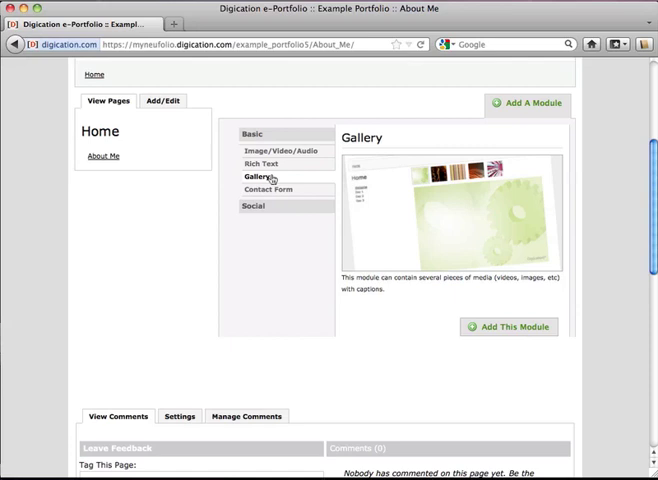
mouse_move(270, 190)
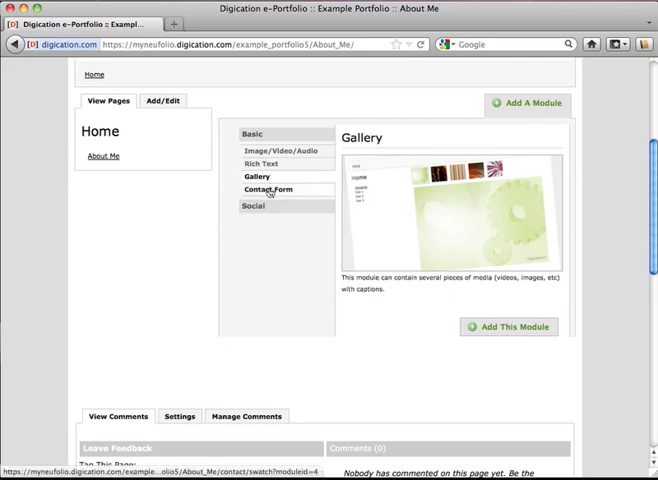
click(270, 189)
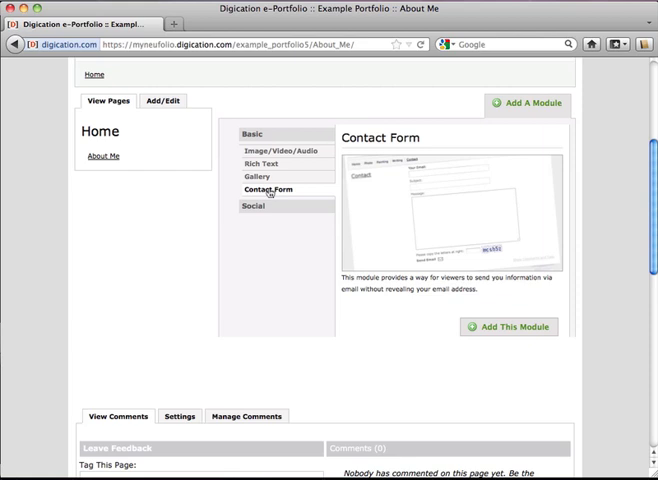
mouse_move(262, 164)
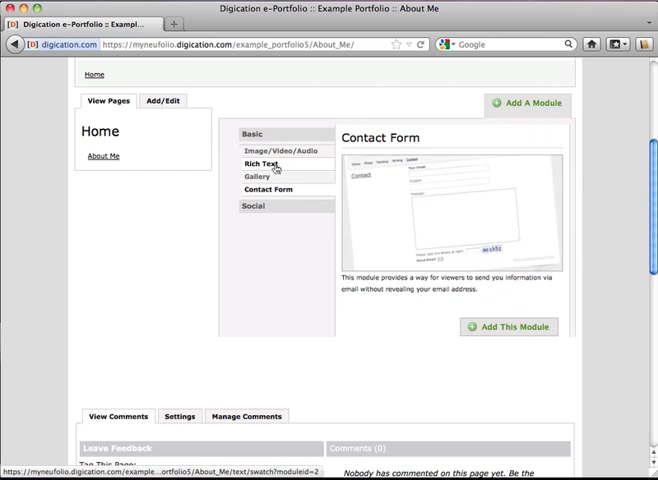
click(263, 164)
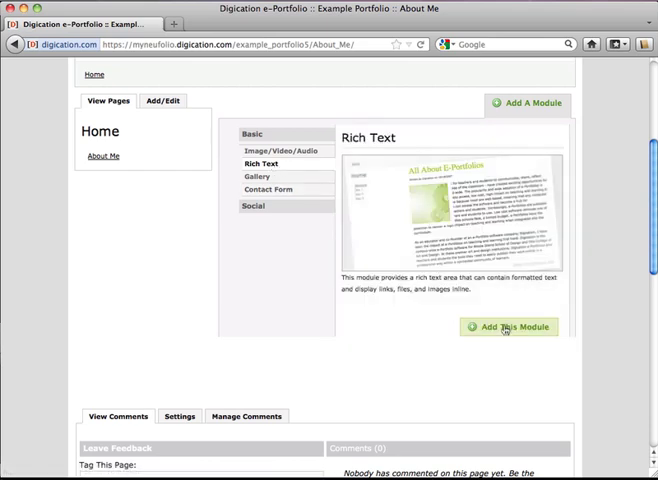
Add a Rich Text module to About Me and inspect its sample text and draft status.
click(509, 327)
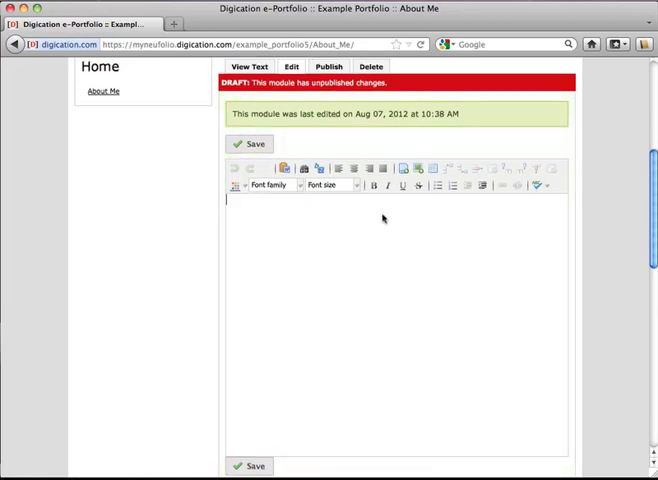
click(252, 66)
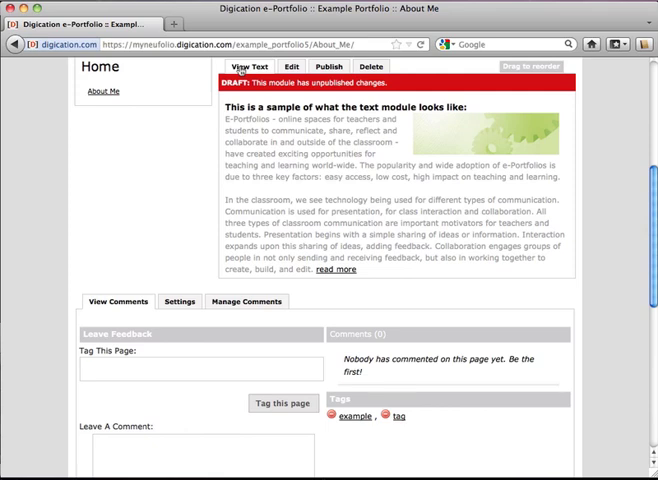
mouse_move(334, 193)
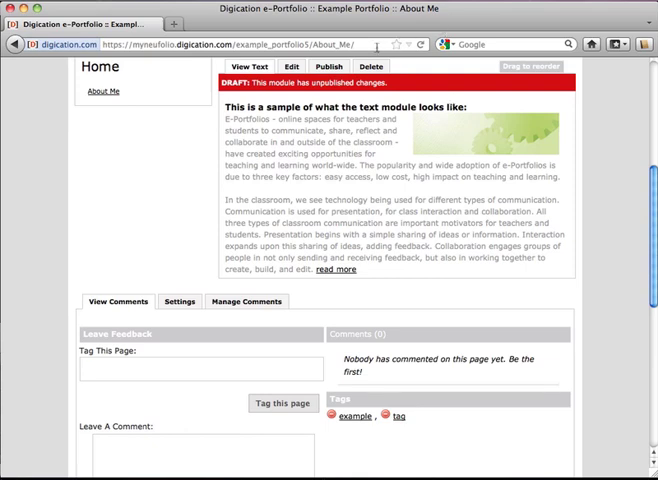
click(291, 66)
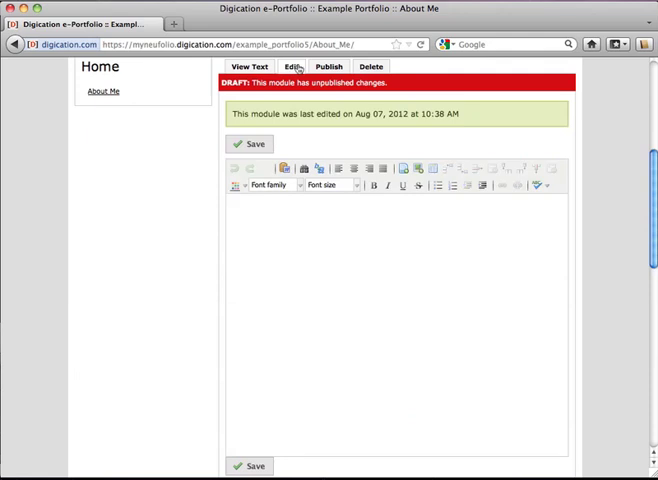
click(240, 203)
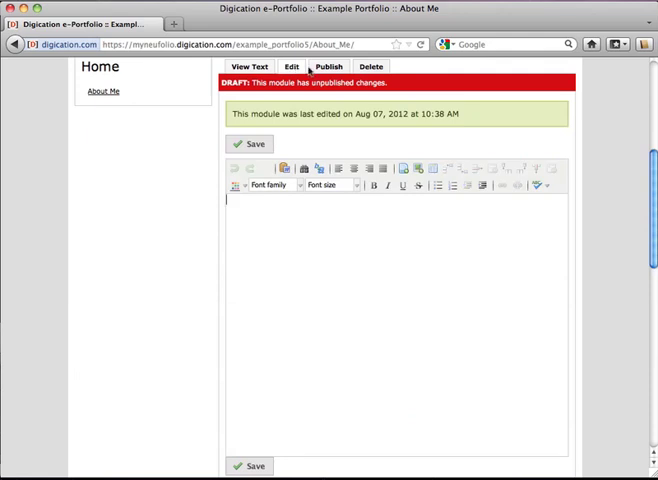
click(328, 66)
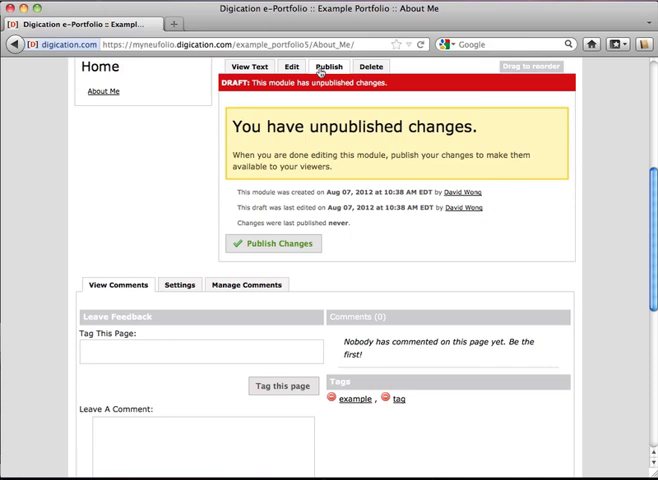
click(257, 60)
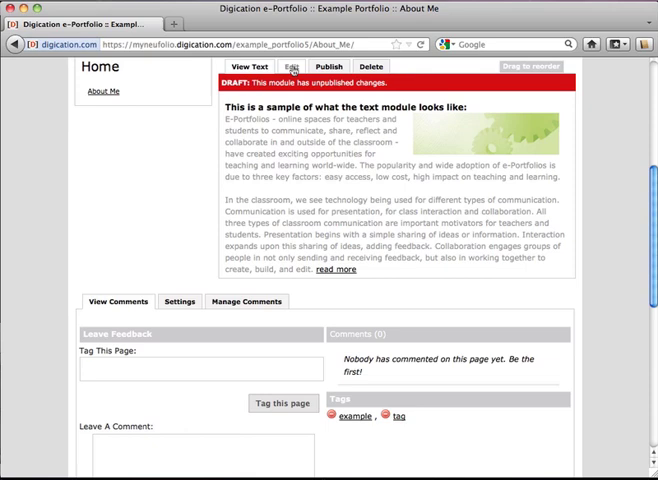
Paste the Lorem ipsum filler text into the text module's emptied editor.
click(291, 66)
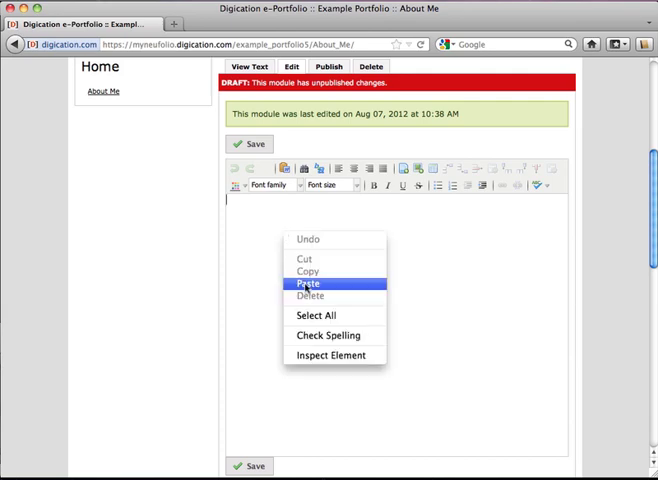
click(308, 284)
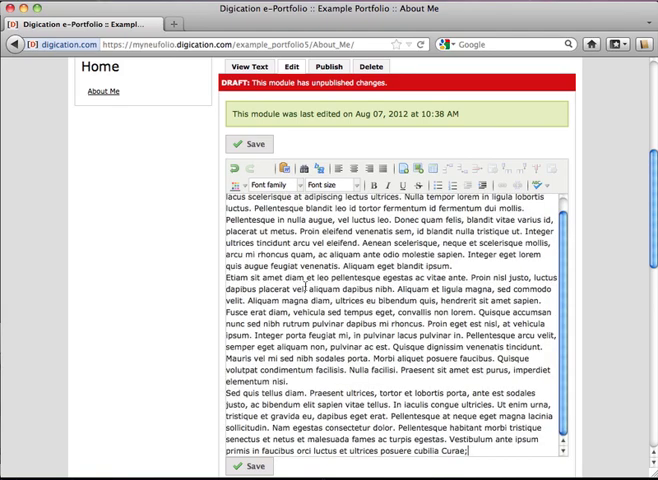
scroll(down, 3)
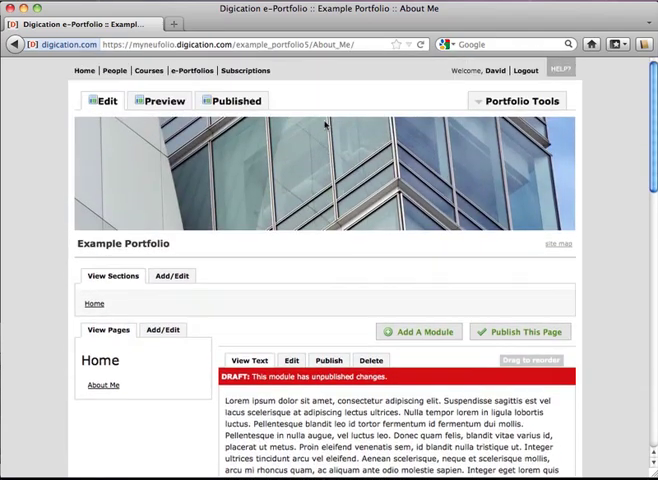
mouse_move(169, 100)
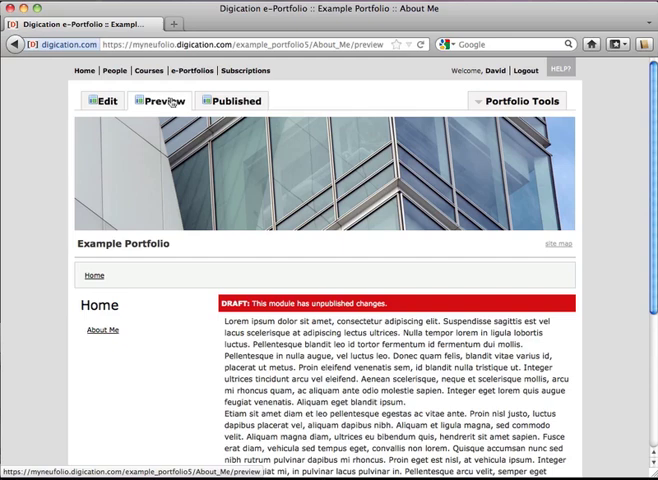
scroll(down, 3)
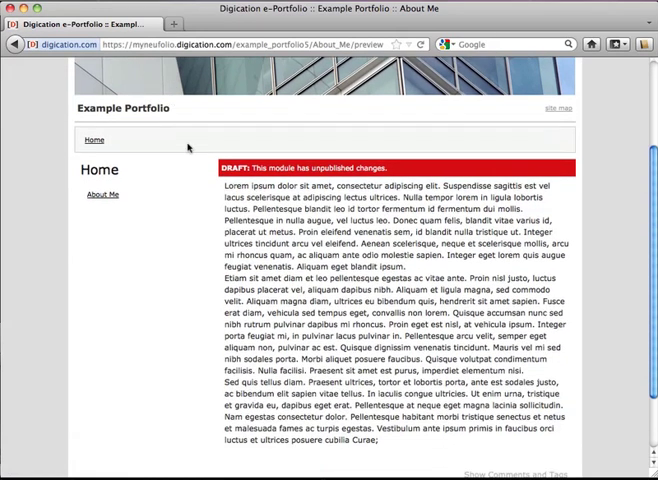
mouse_move(407, 168)
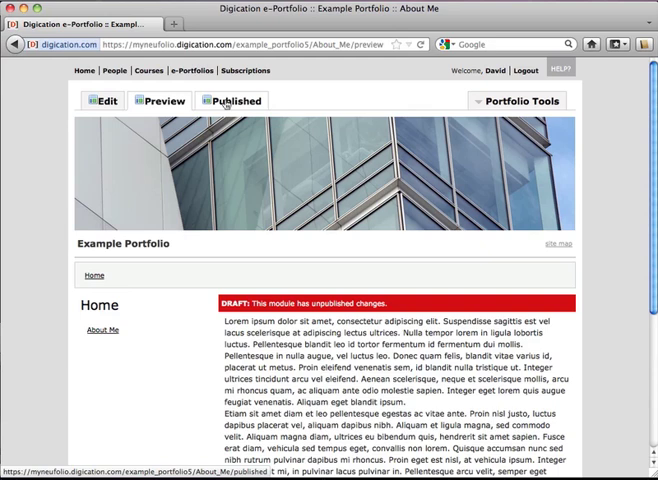
click(236, 99)
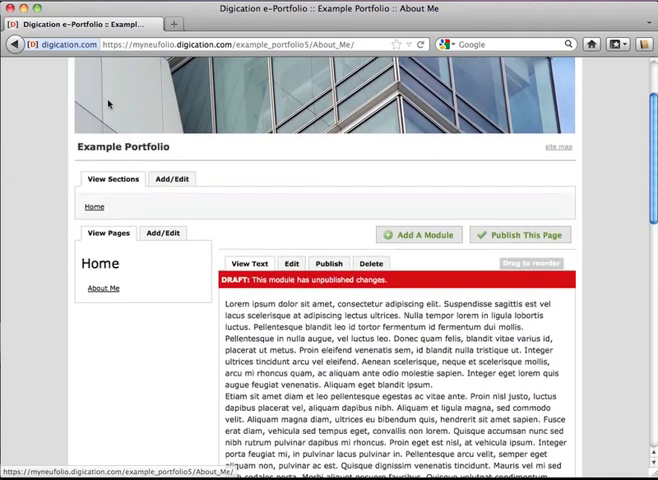
Publish the filler-text module's changes, check the Published page, then return to editing.
scroll(down, 3)
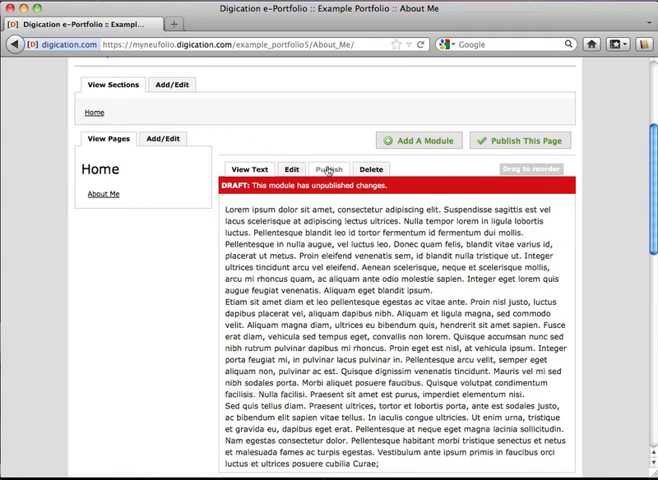
click(329, 168)
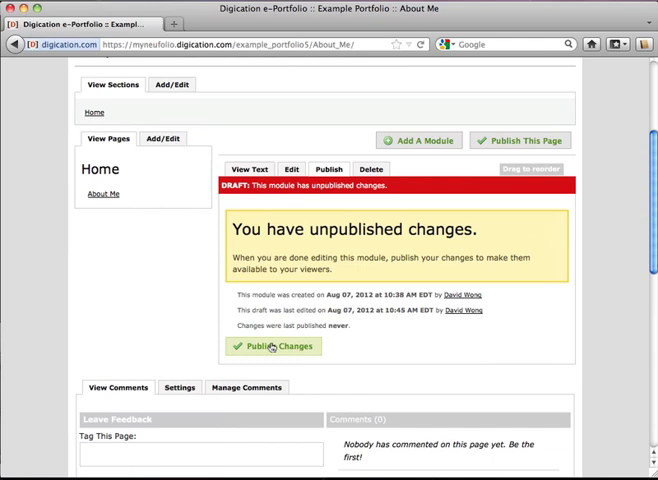
click(274, 346)
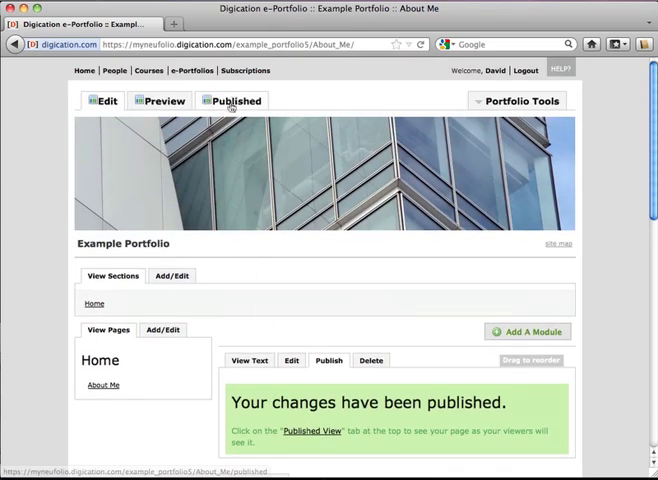
click(234, 100)
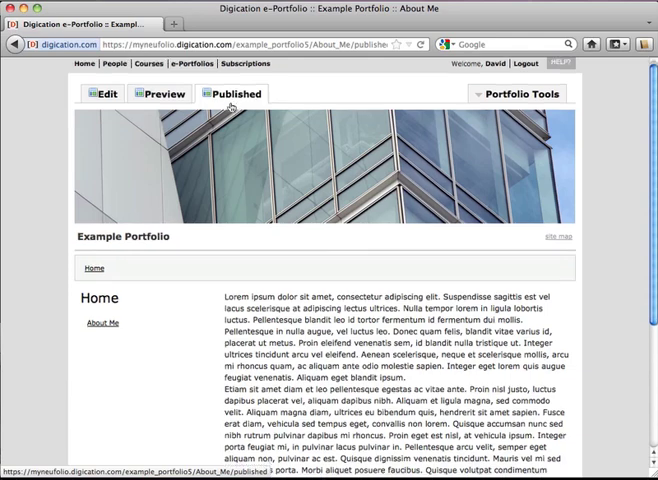
scroll(down, 3)
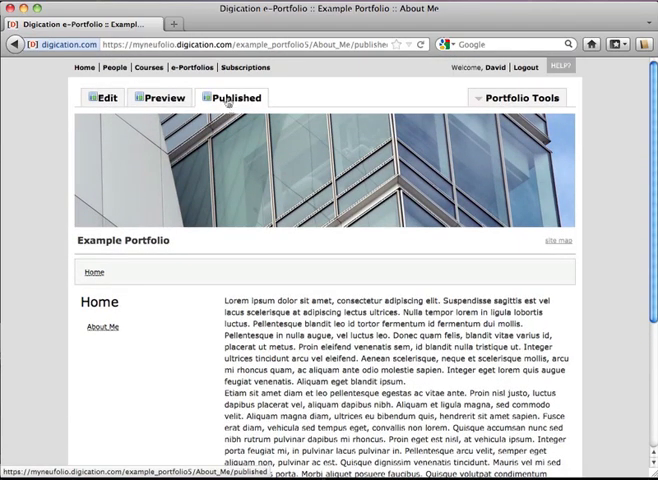
click(104, 98)
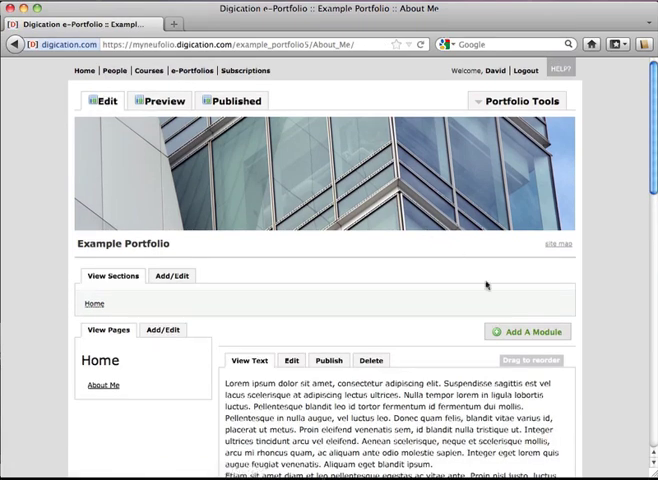
click(534, 331)
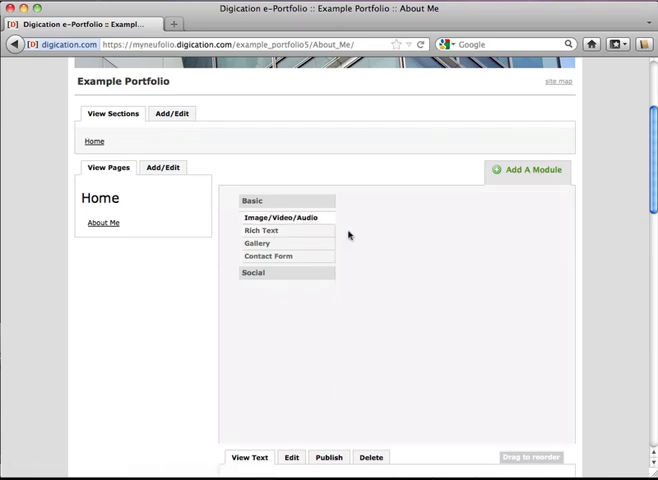
Choose Image/Video/Audio from the Basic module list to add it below the text.
click(283, 217)
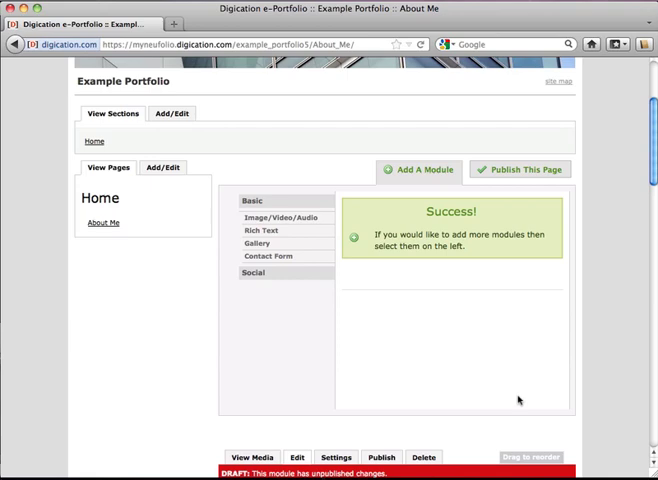
scroll(down, 3)
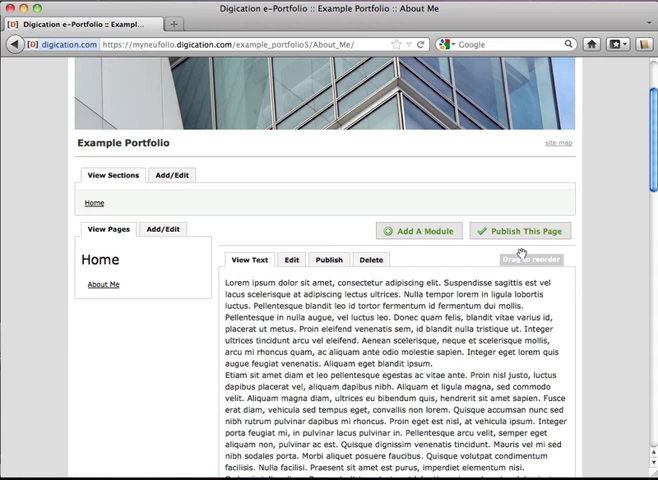
mouse_move(356, 262)
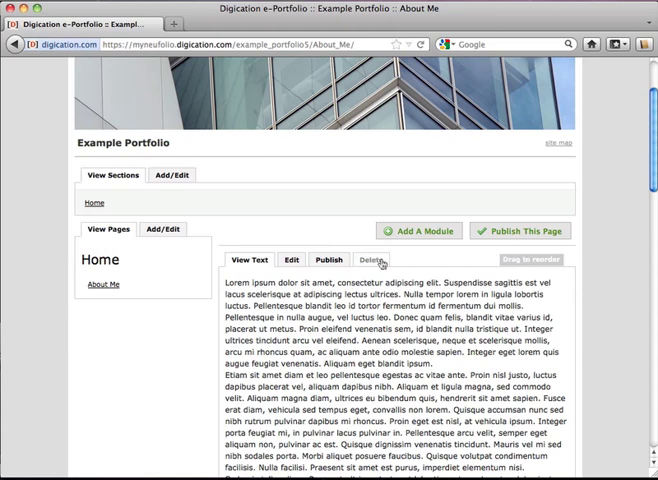
Open the filler-text module's Delete tab and tick 'Yes, permanently delete this module.'.
click(368, 259)
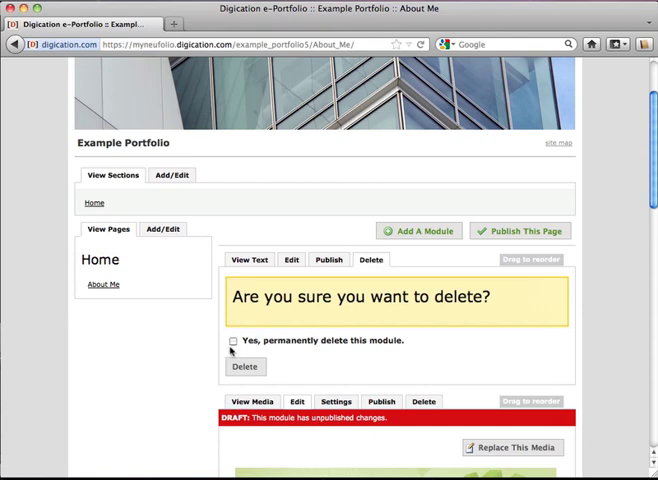
click(234, 341)
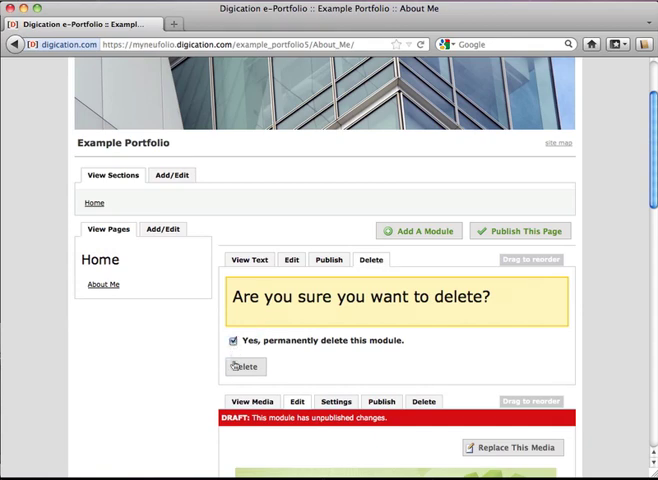